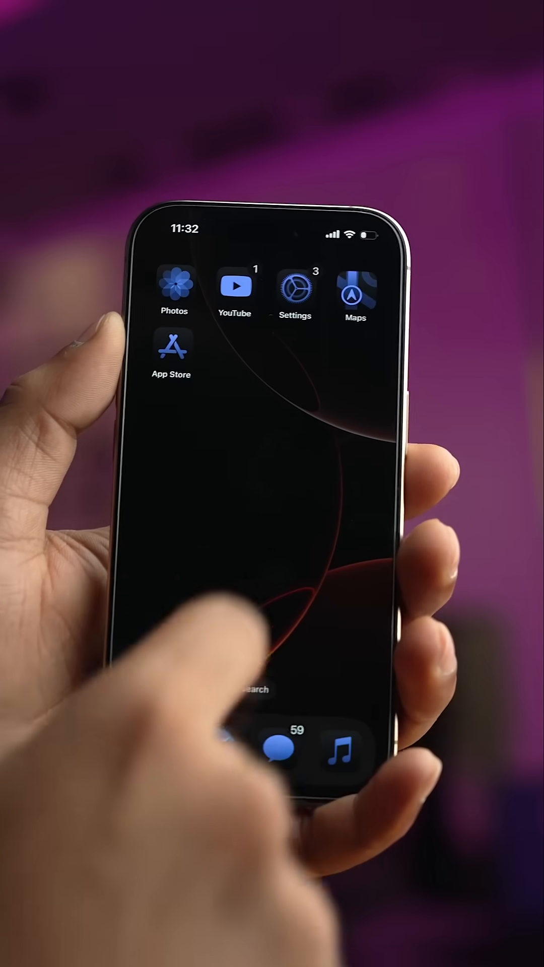
In a new iCloud note, bring up the 'Describe an image' creation field.
left_click(294, 289)
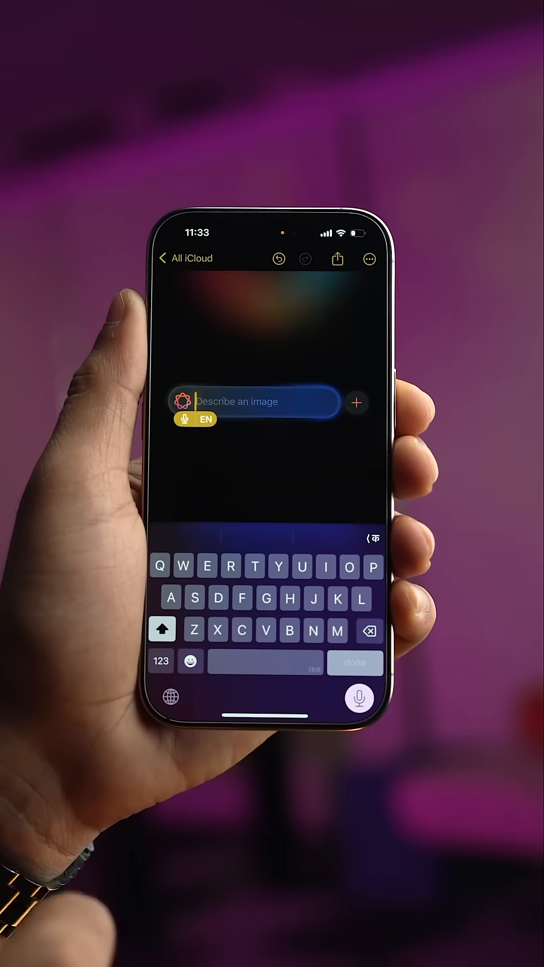
Generate an image from the description 'Monkey sitting on a tree' in the note.
type("Monkey sitting on a tree")
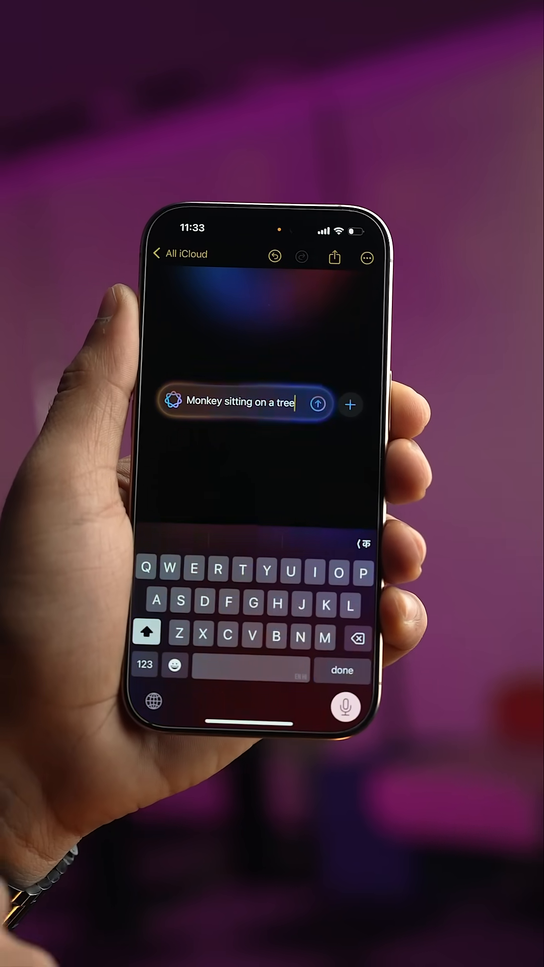
left_click(318, 404)
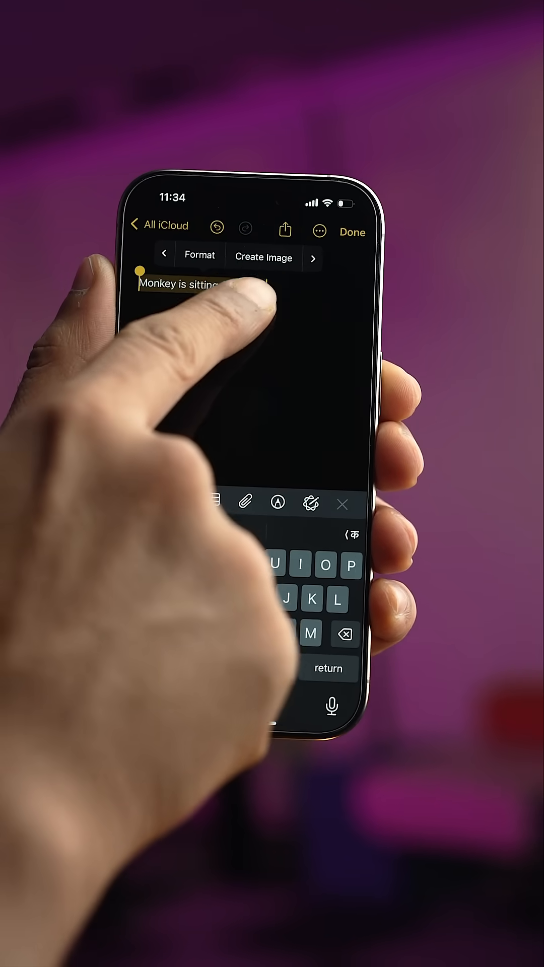
left_click(262, 257)
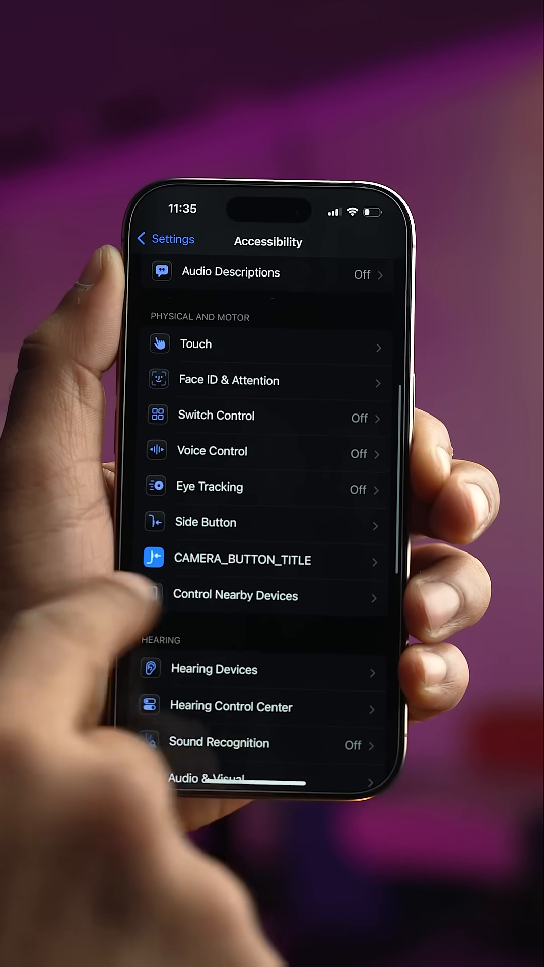
Open the Camera Control row under Physical and Motor in Accessibility settings.
left_click(242, 558)
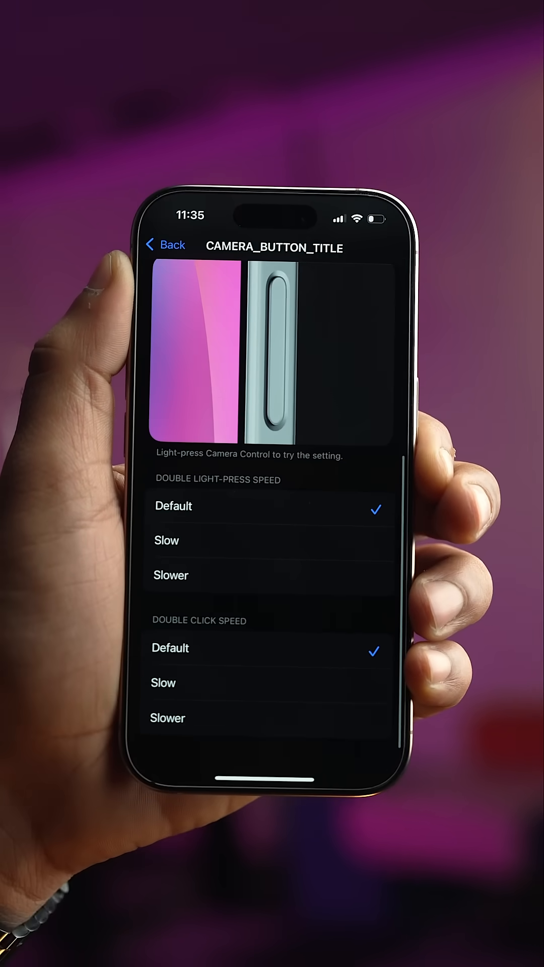